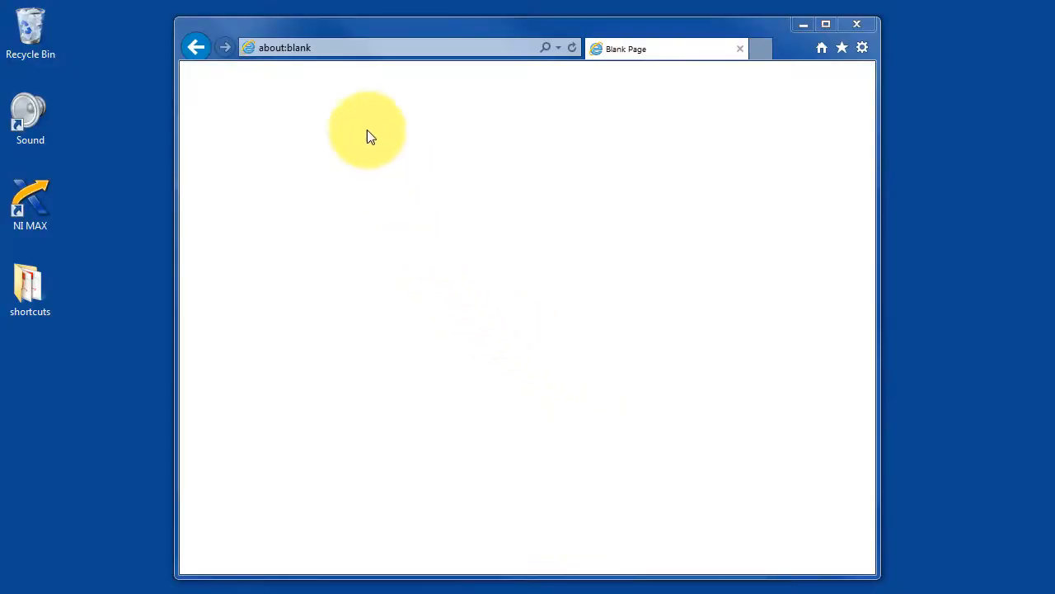
Navigate Internet Explorer to the myRIO configuration page at 172.22.11.2
left_click(358, 47)
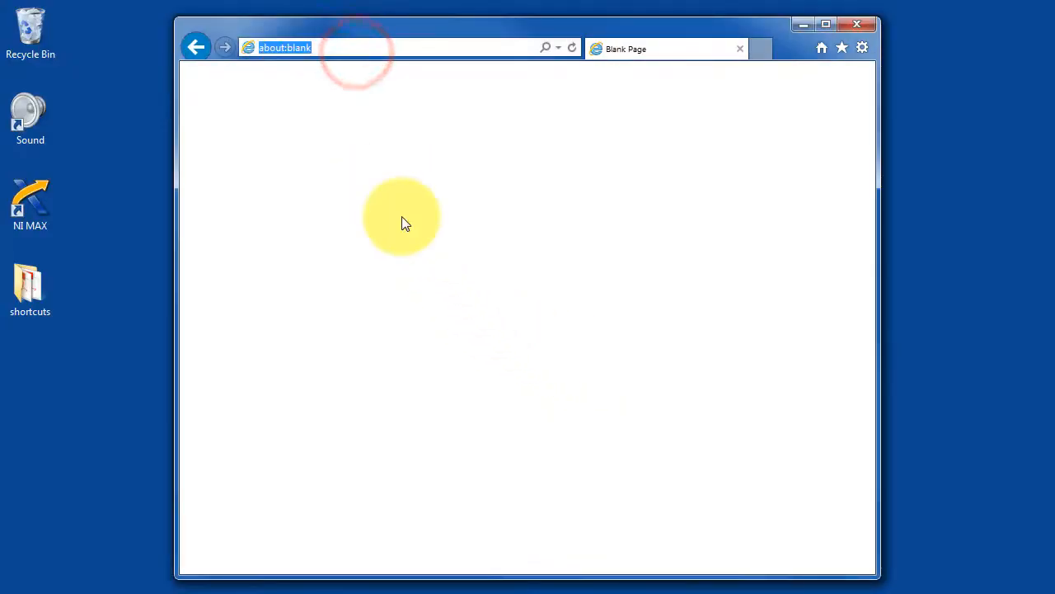
type("172.22.11.2/#Home")
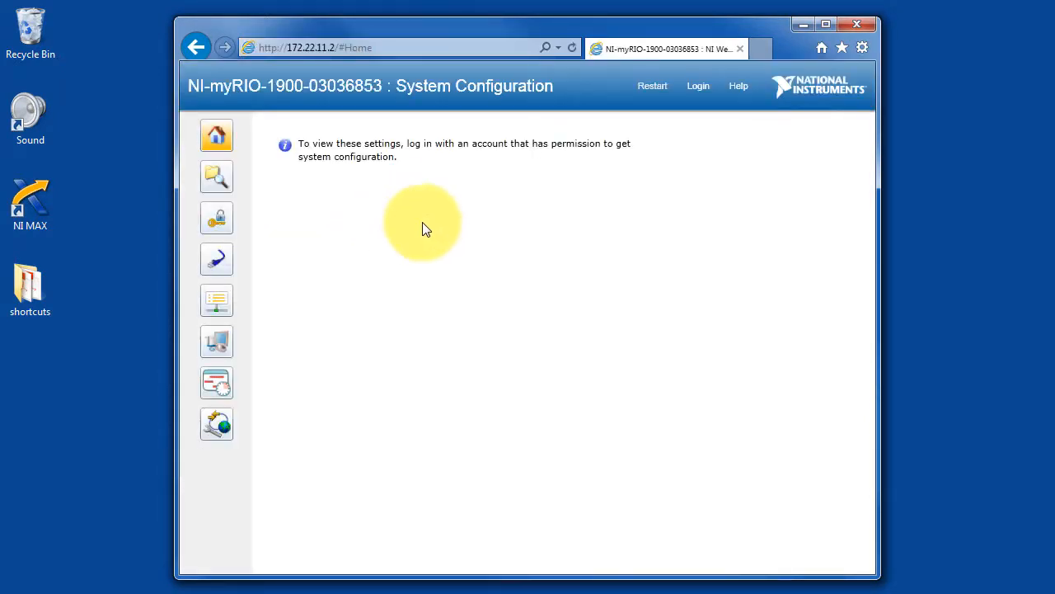
Log in to the myRIO web configuration as the admin user
left_click(697, 85)
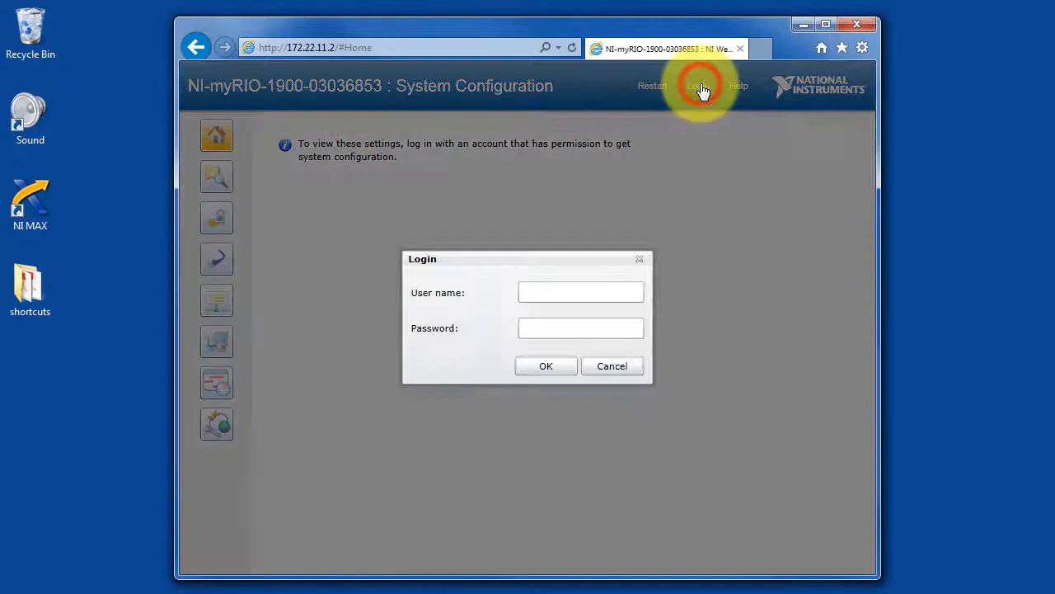
type("admin")
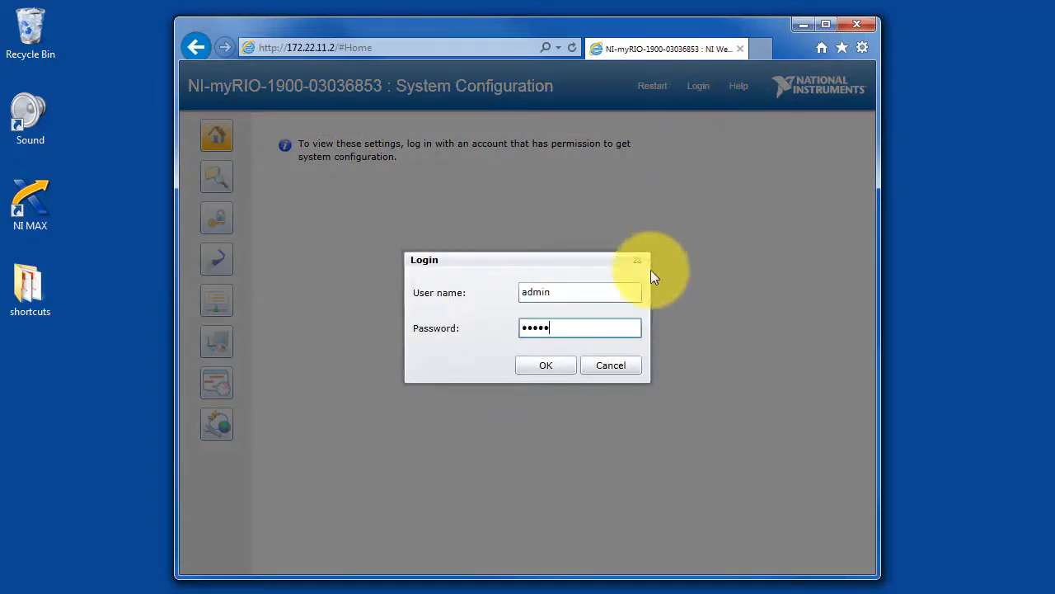
left_click(545, 365)
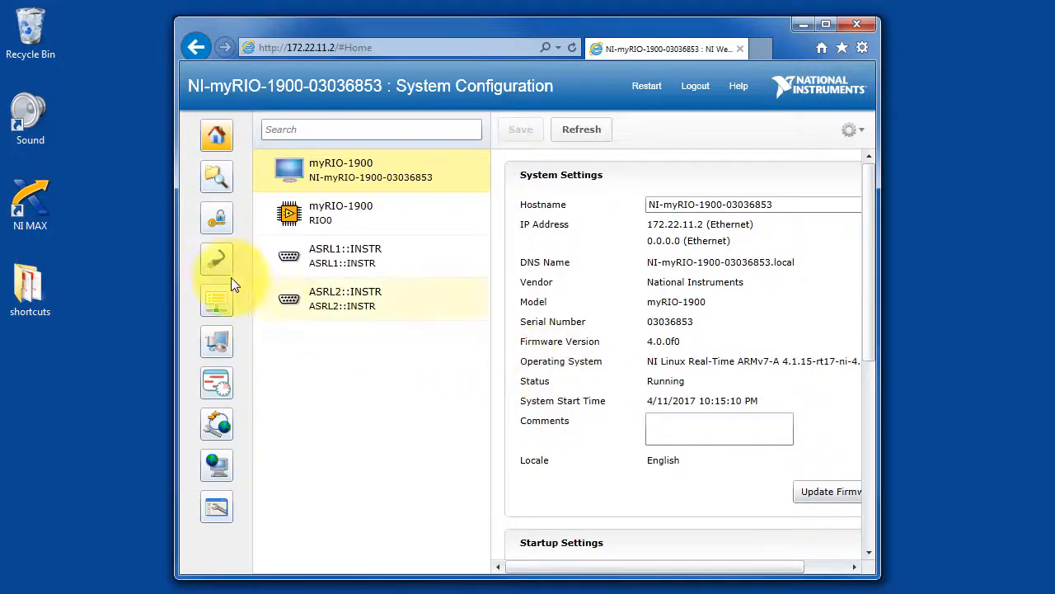
mouse_move(227, 268)
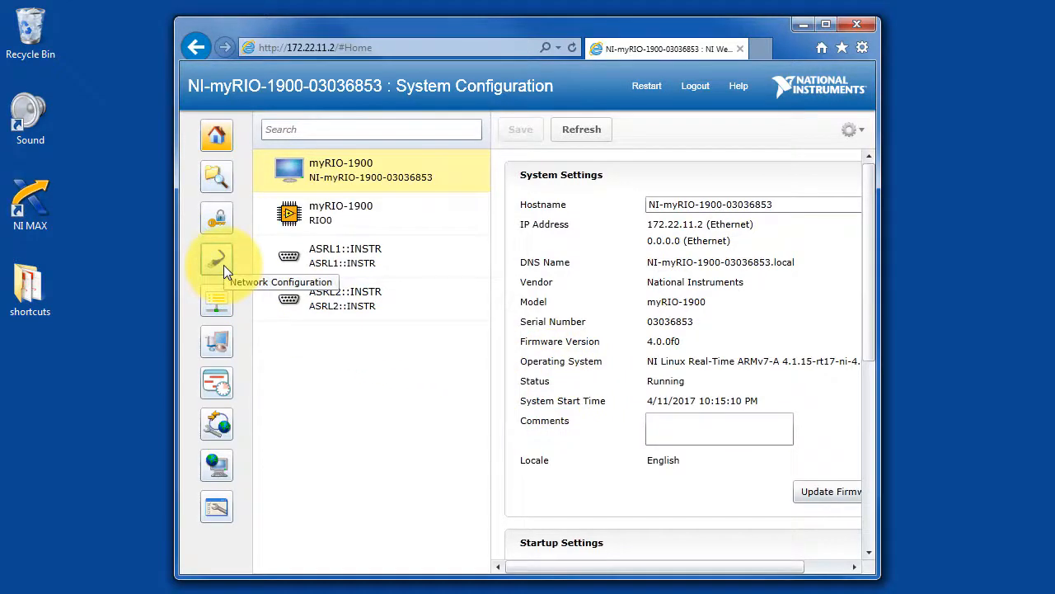
Show the Network Configuration page listing the usb0 (172.22.11.2) and eth0 adapters
left_click(216, 258)
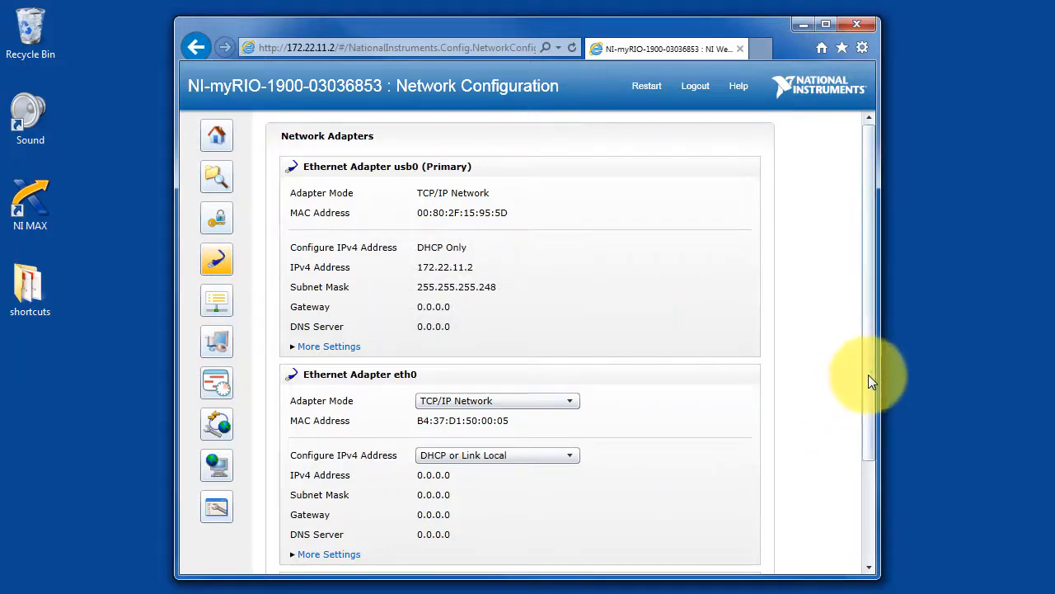
Refresh the adapter settings, confirming eth0 still has IPv4 address 0.0.0.0
scroll("down", 3)
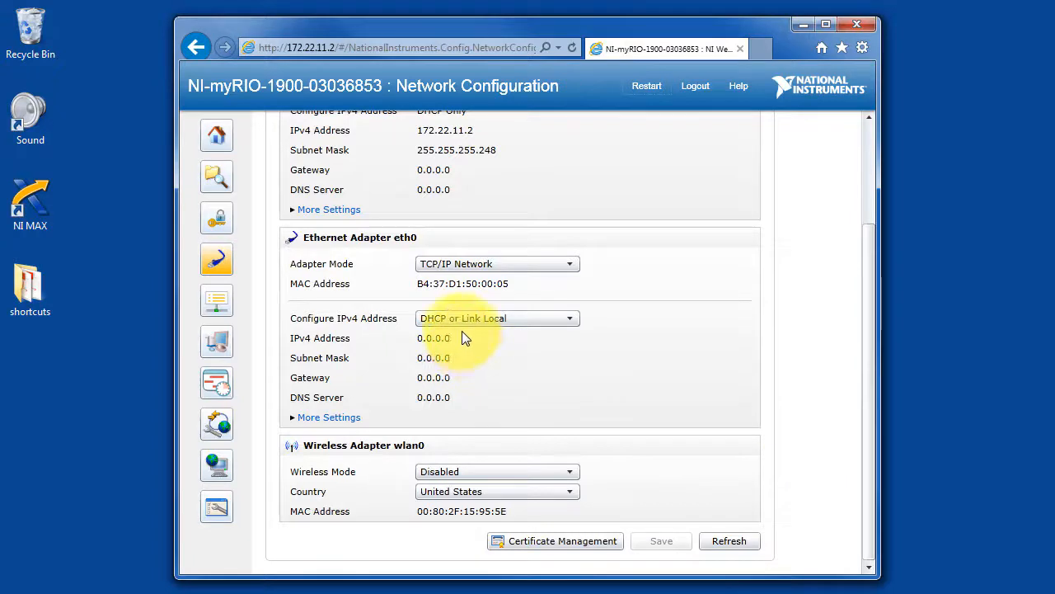
mouse_move(750, 515)
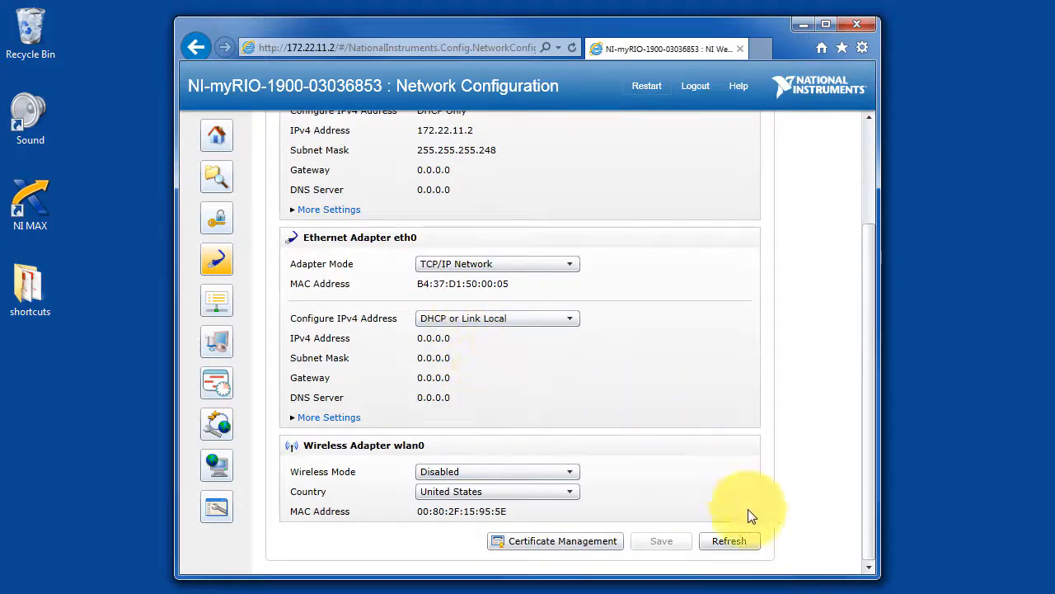
left_click(730, 540)
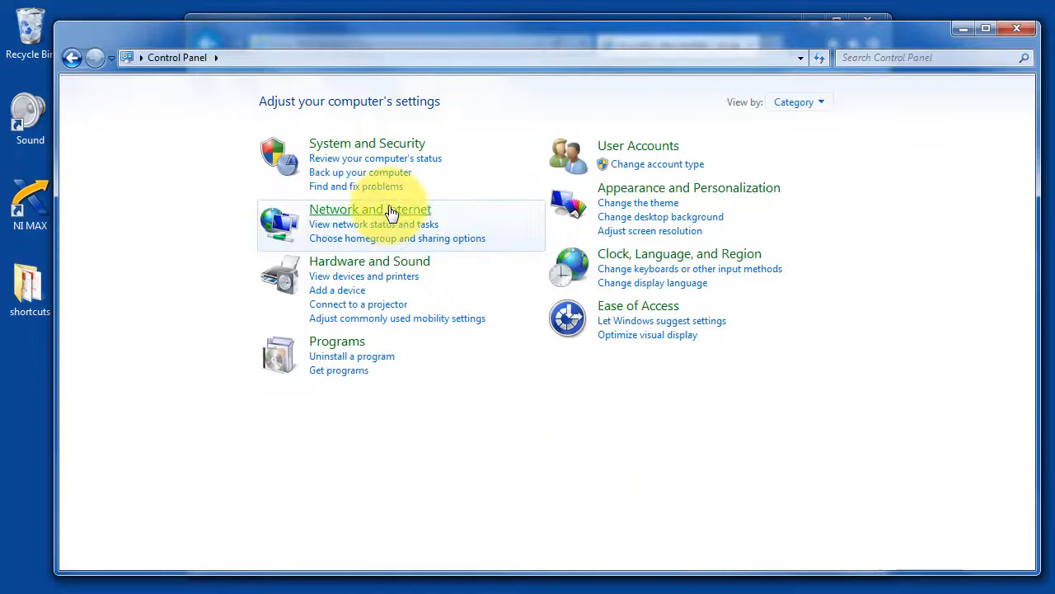
Reach the Network and Sharing Center via Network and Internet
left_click(369, 209)
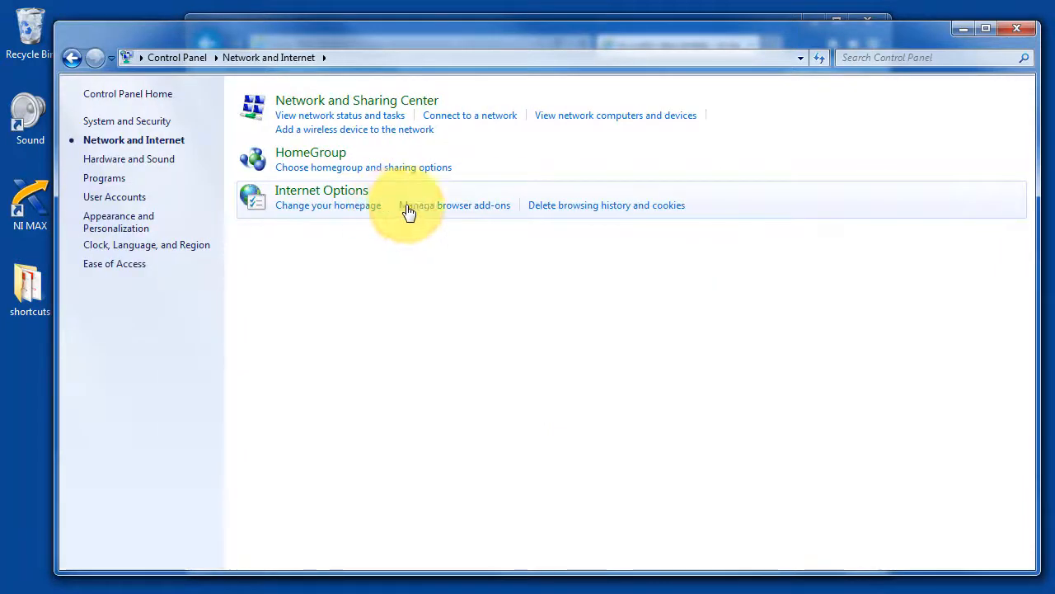
left_click(367, 100)
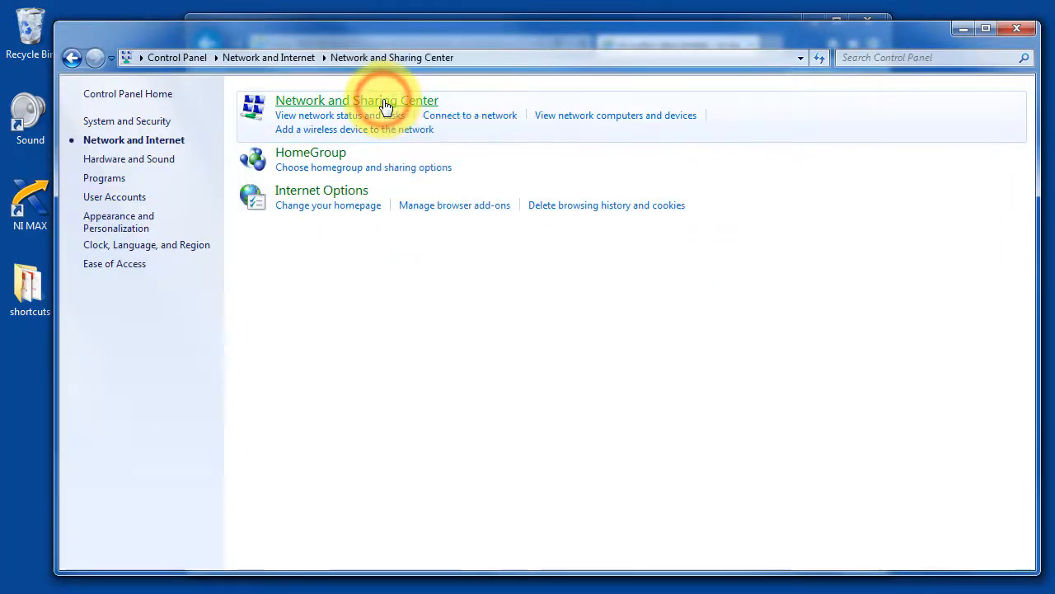
left_click(369, 100)
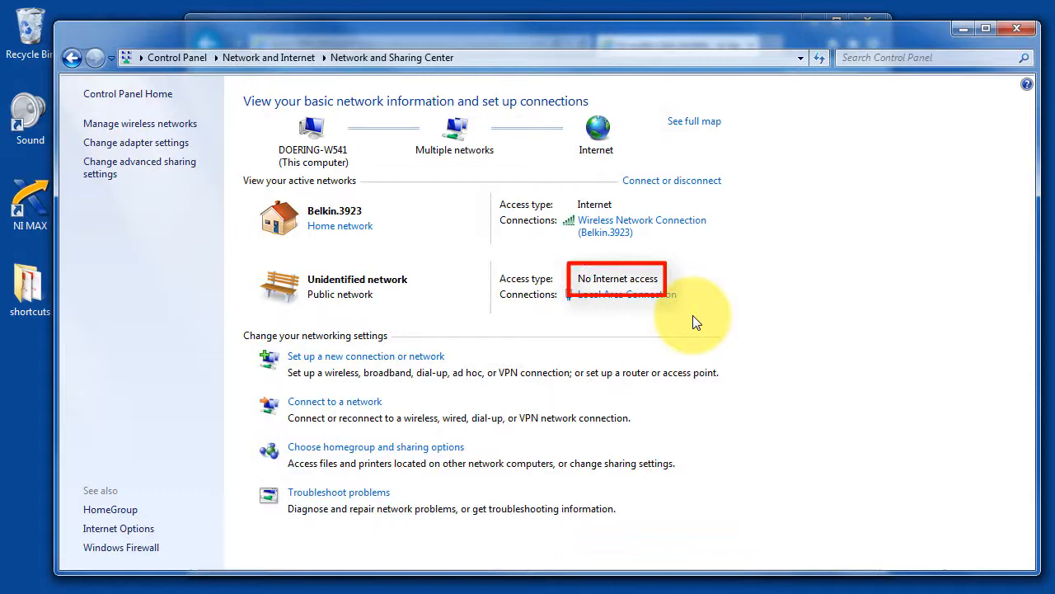
mouse_move(670, 294)
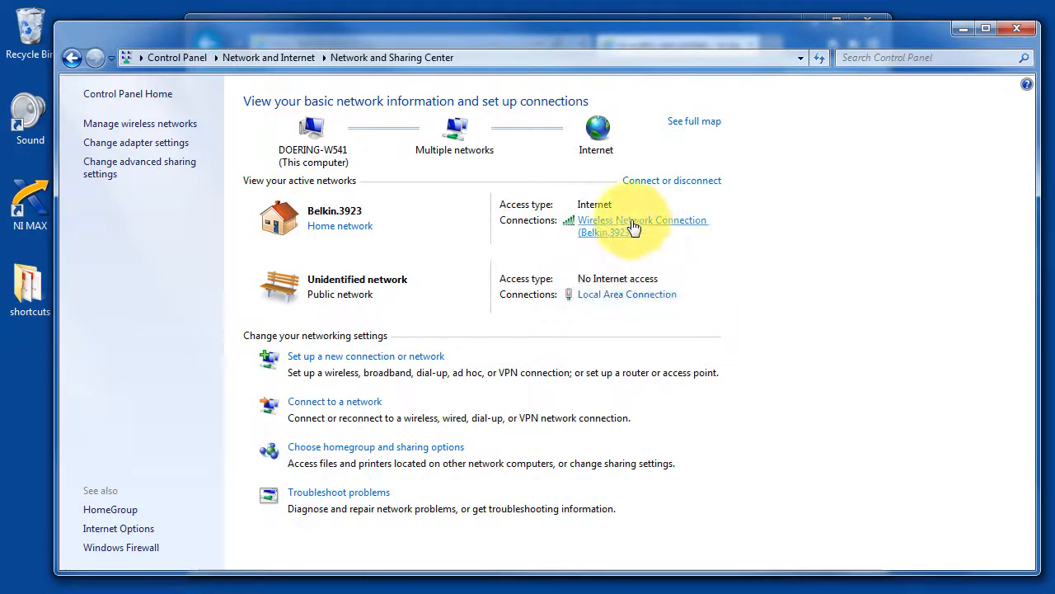
Bring up the Wireless Network Connection's properties from its status window
left_click(639, 220)
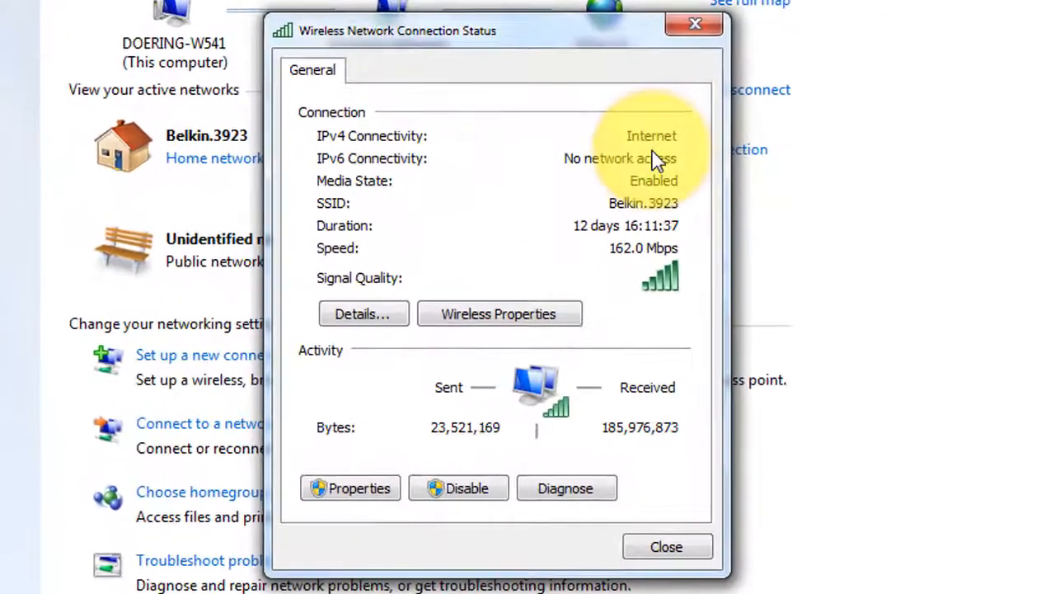
left_click(350, 488)
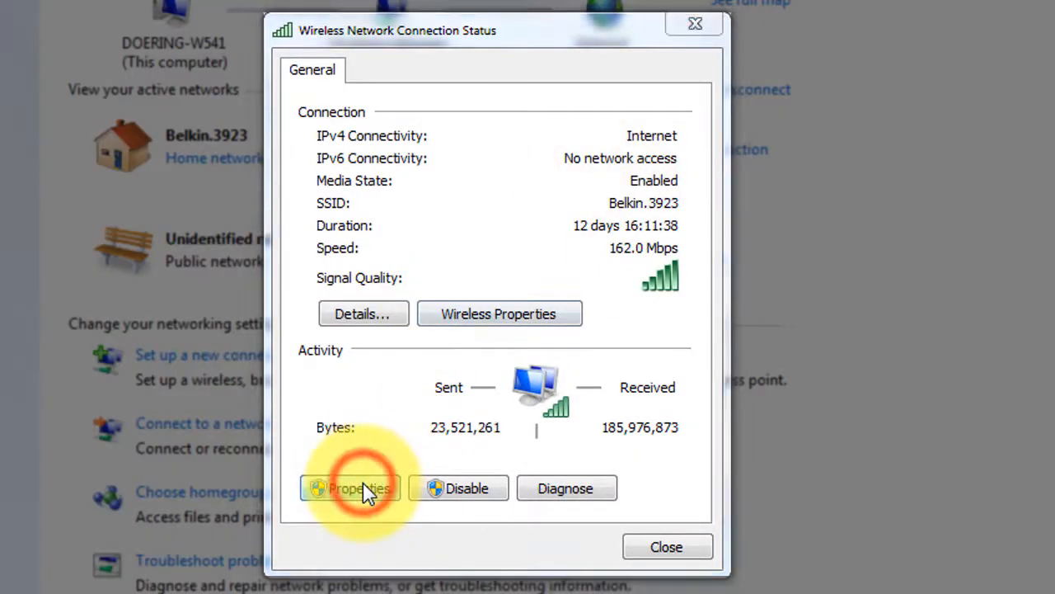
left_click(352, 488)
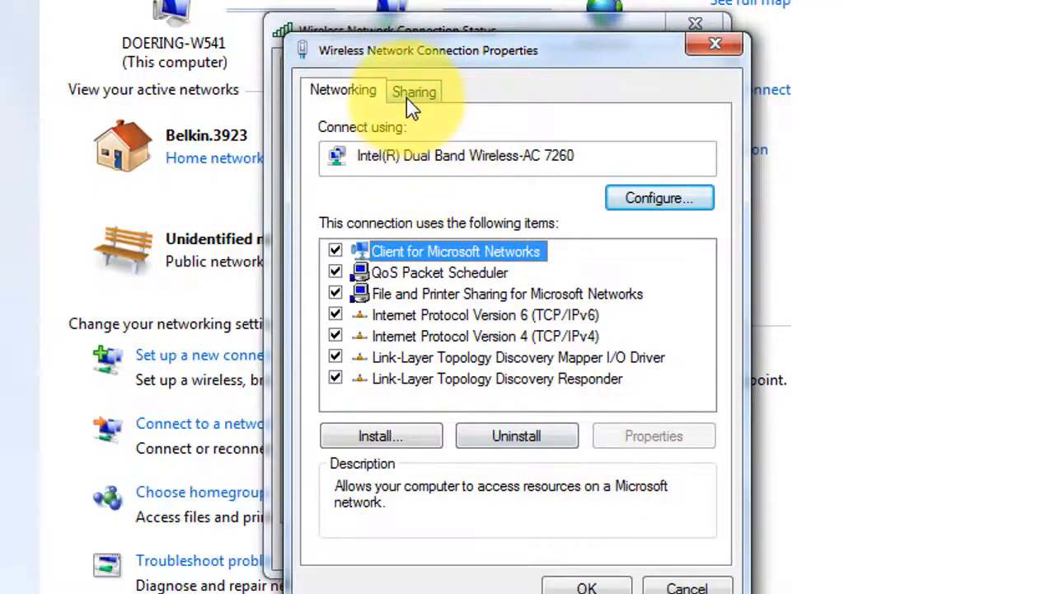
Enable Internet Connection Sharing on the wireless connection with Local Area Connection as home network
left_click(414, 92)
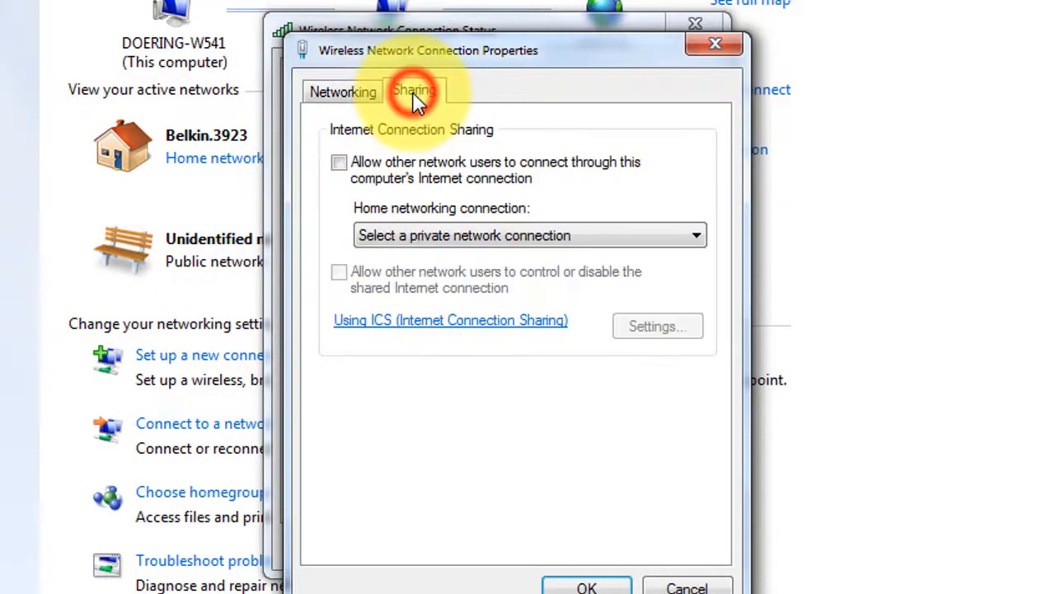
left_click(336, 162)
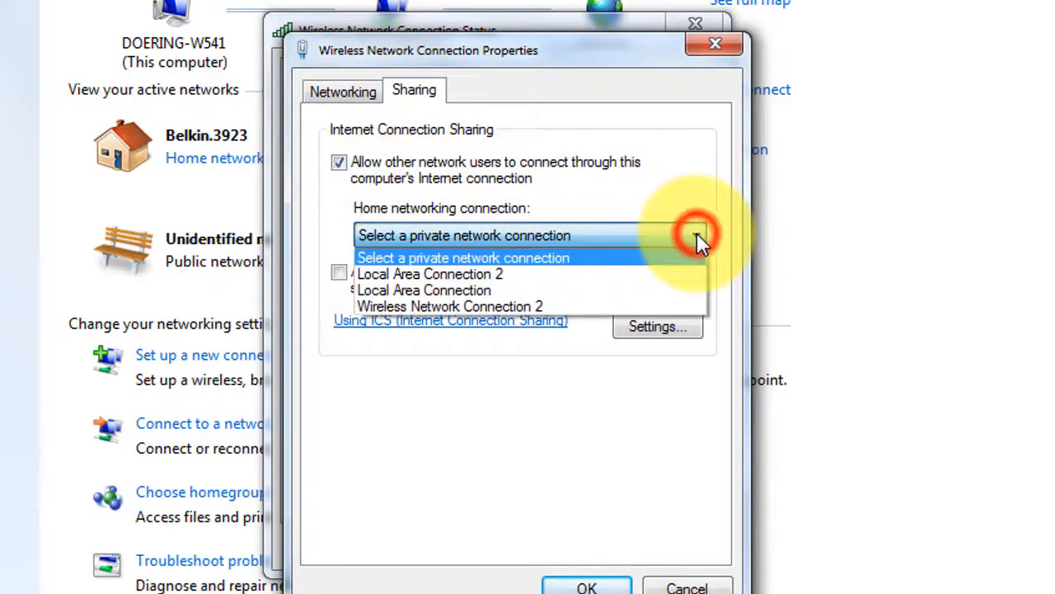
mouse_move(685, 299)
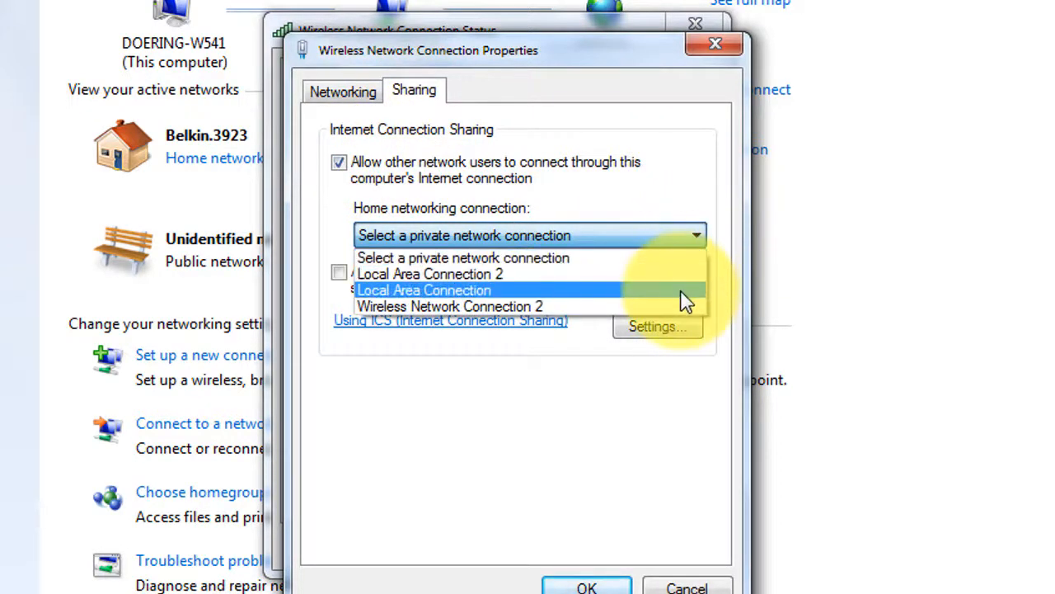
left_click(423, 289)
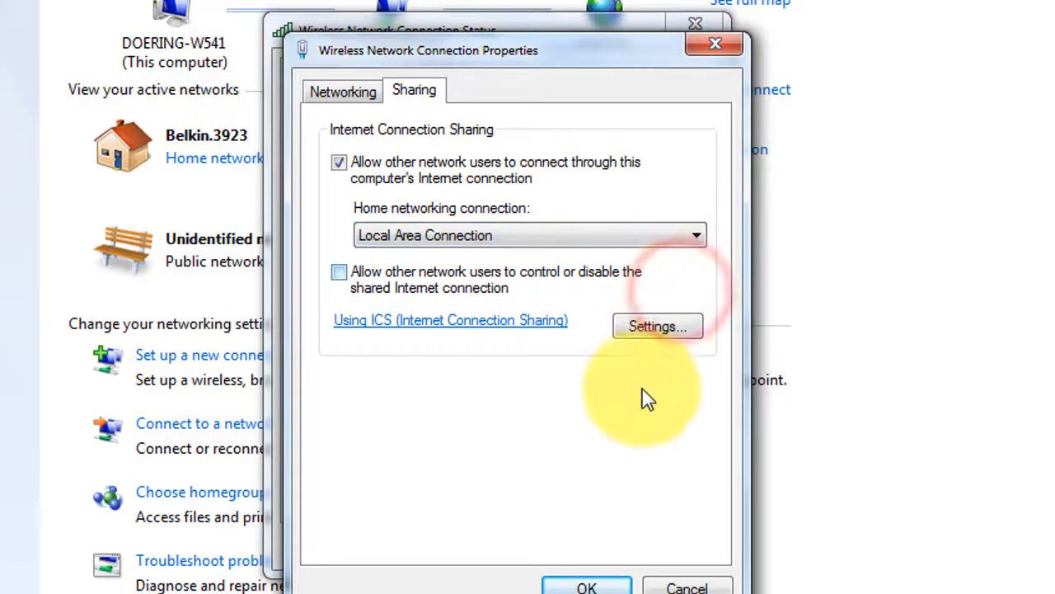
left_click(587, 586)
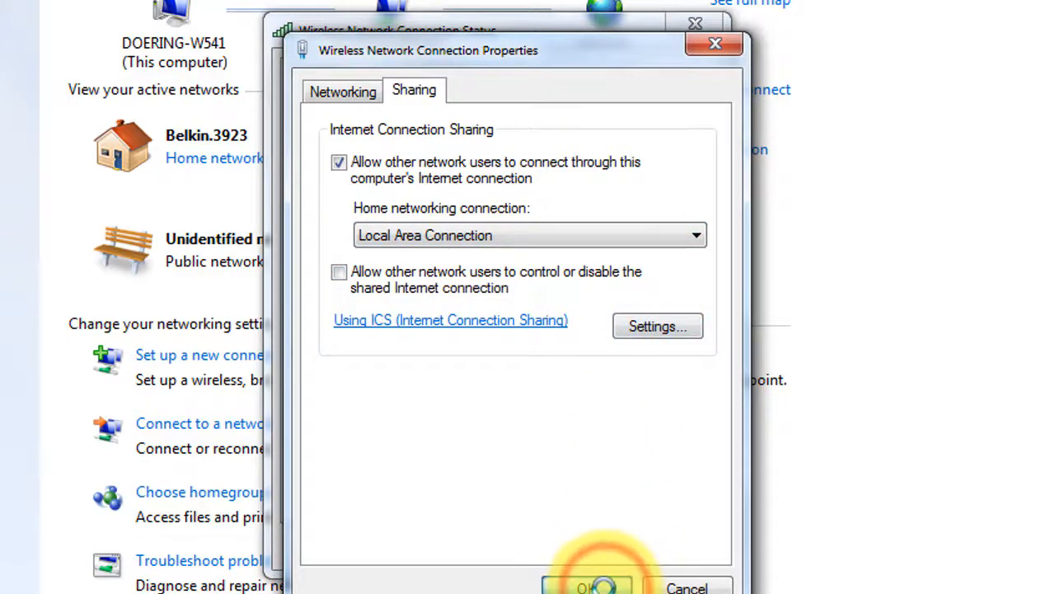
left_click(587, 583)
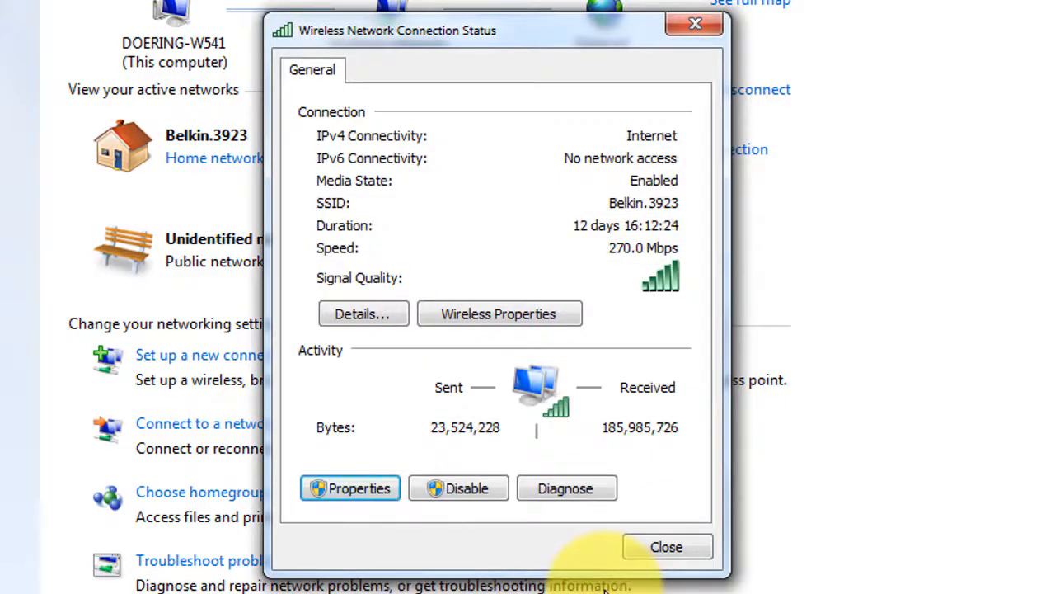
Close the Wireless Network Connection Status window, returning to the myRIO page
left_click(666, 546)
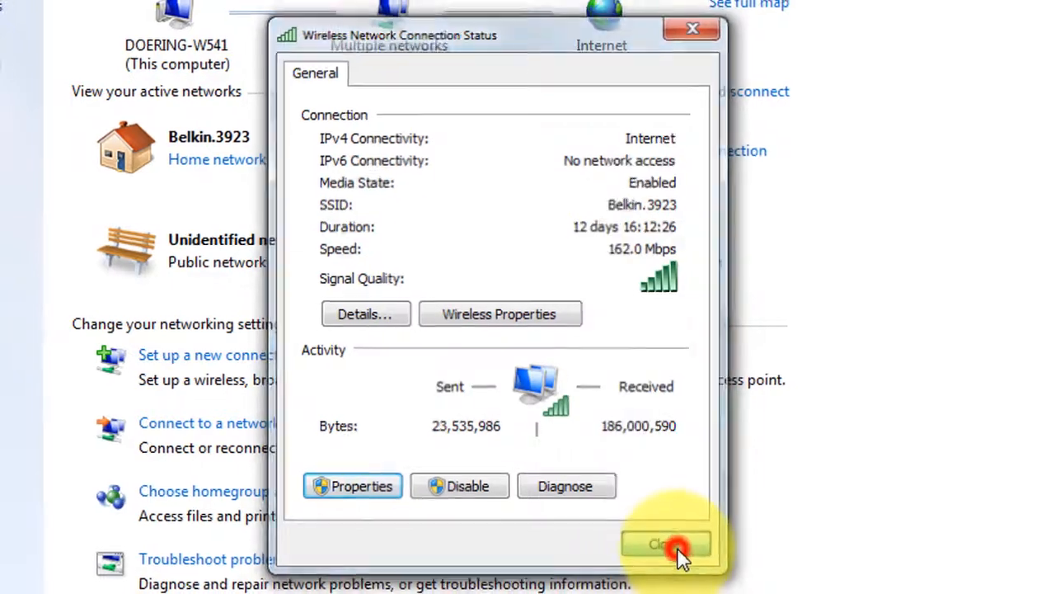
left_click(671, 545)
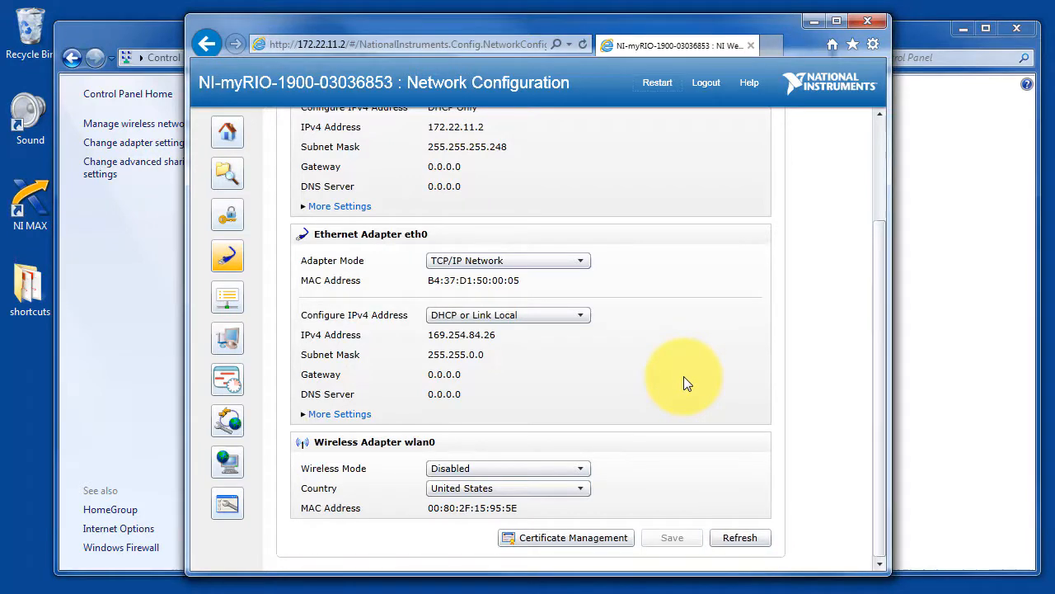
mouse_move(741, 538)
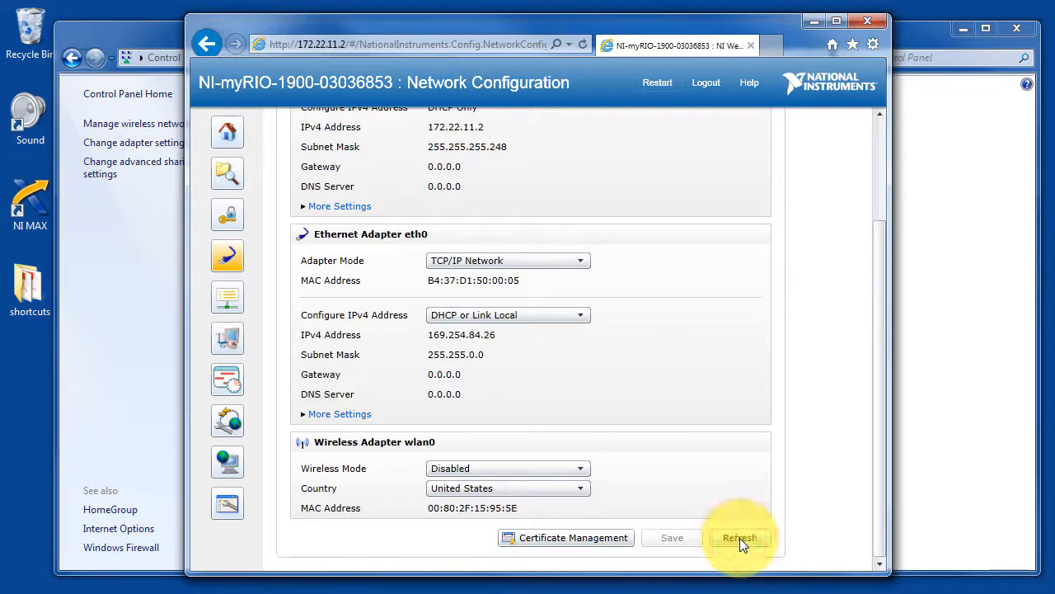
Refresh the myRIO network configuration to read eth0's newly assigned IPv4 address
left_click(740, 537)
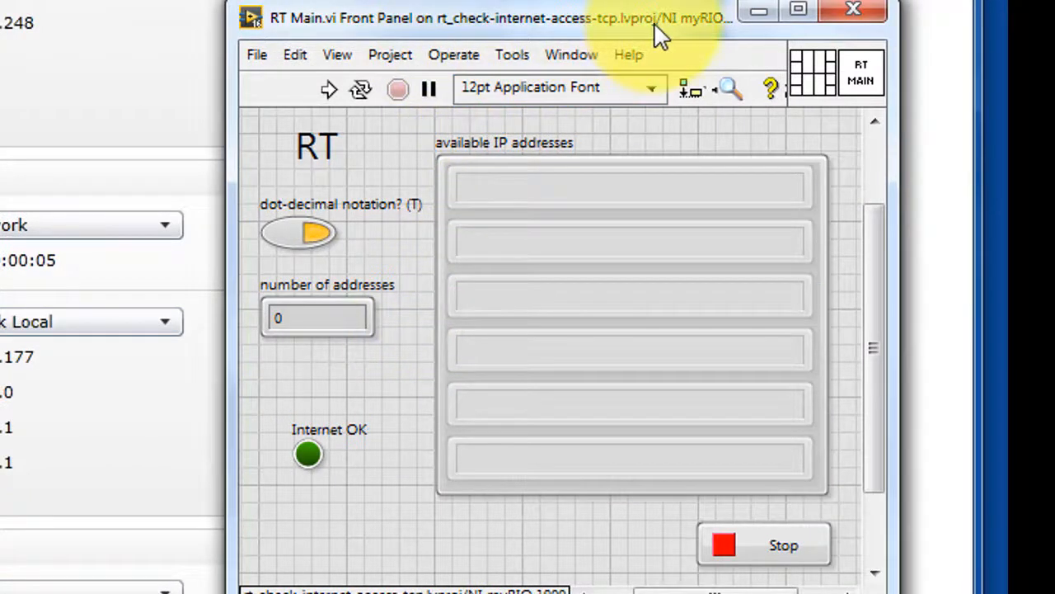
mouse_move(342, 37)
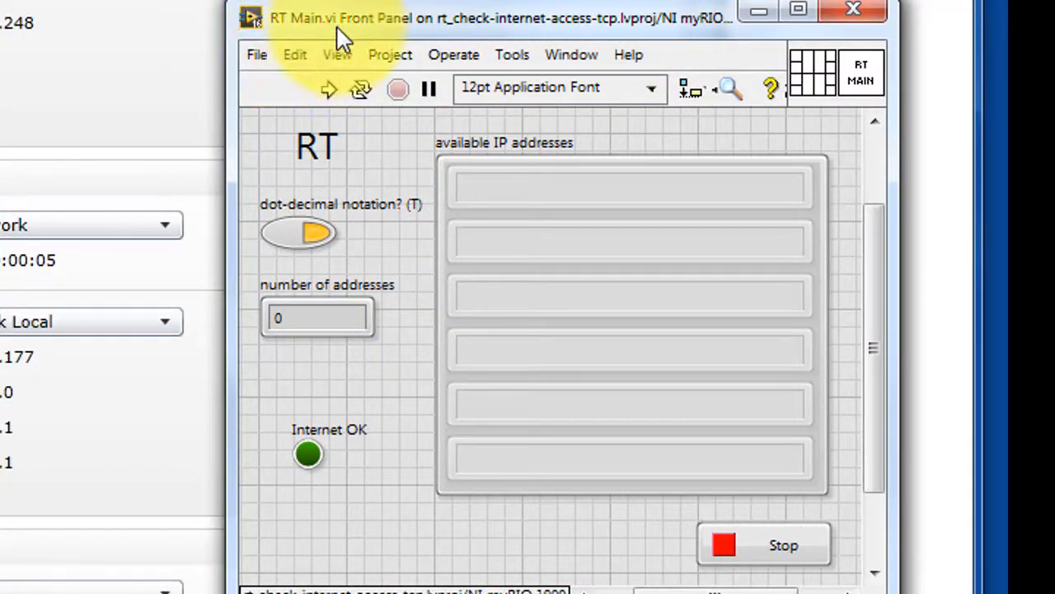
mouse_move(330, 74)
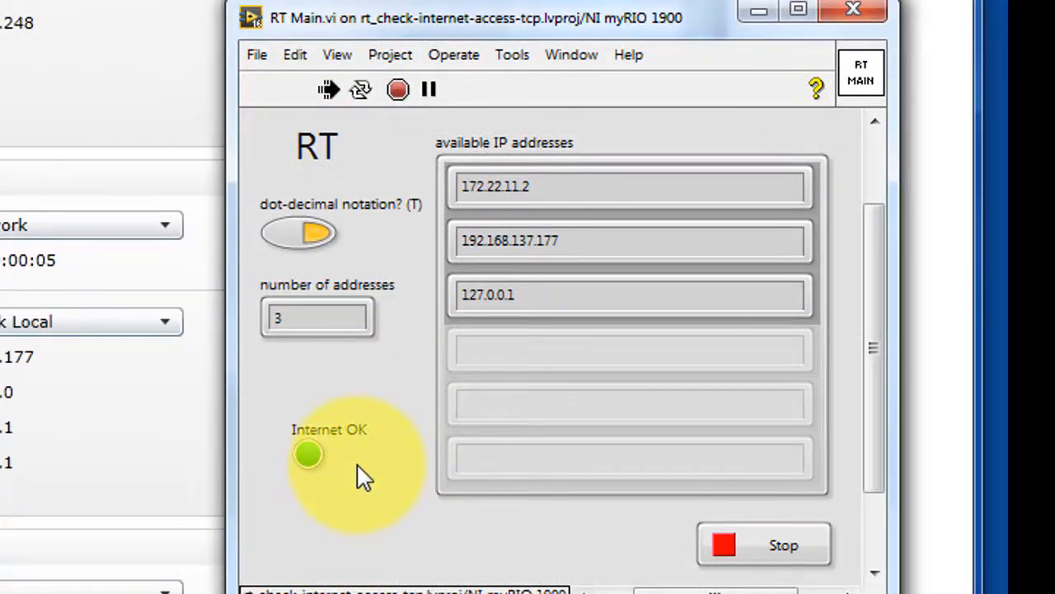
mouse_move(445, 262)
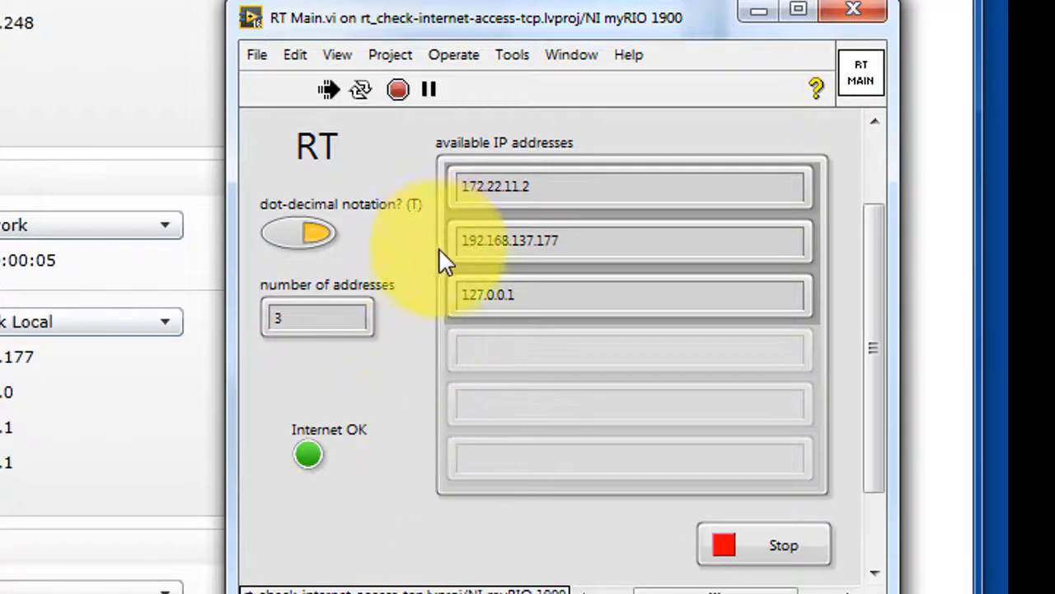
mouse_move(583, 243)
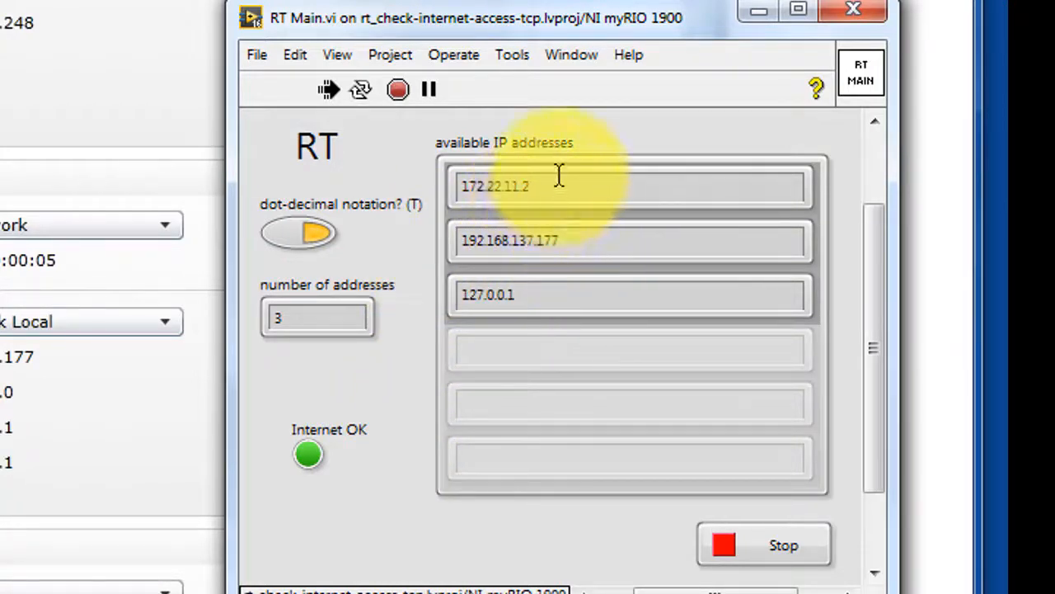
mouse_move(546, 194)
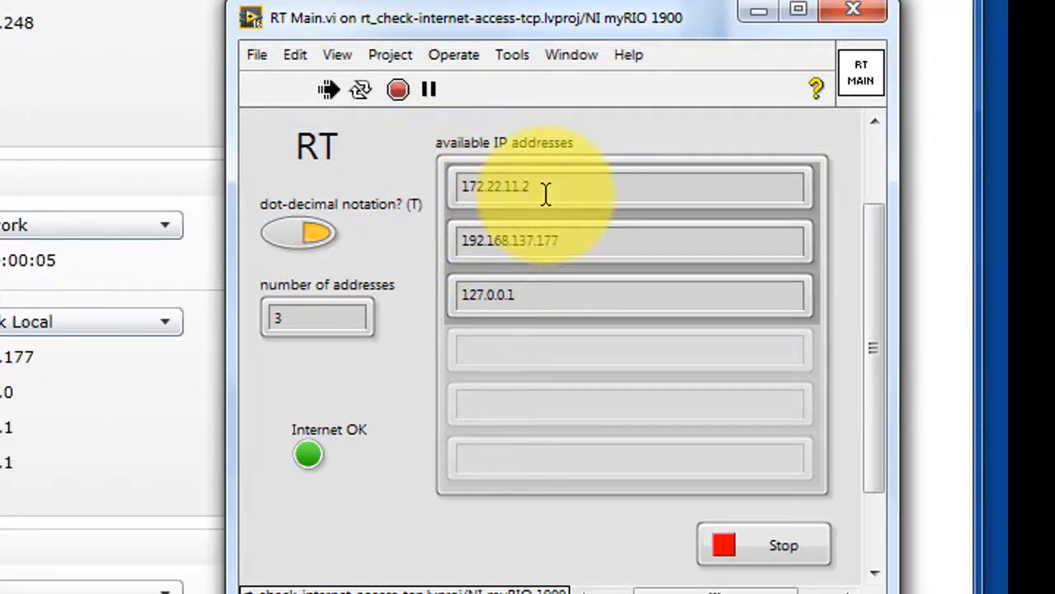